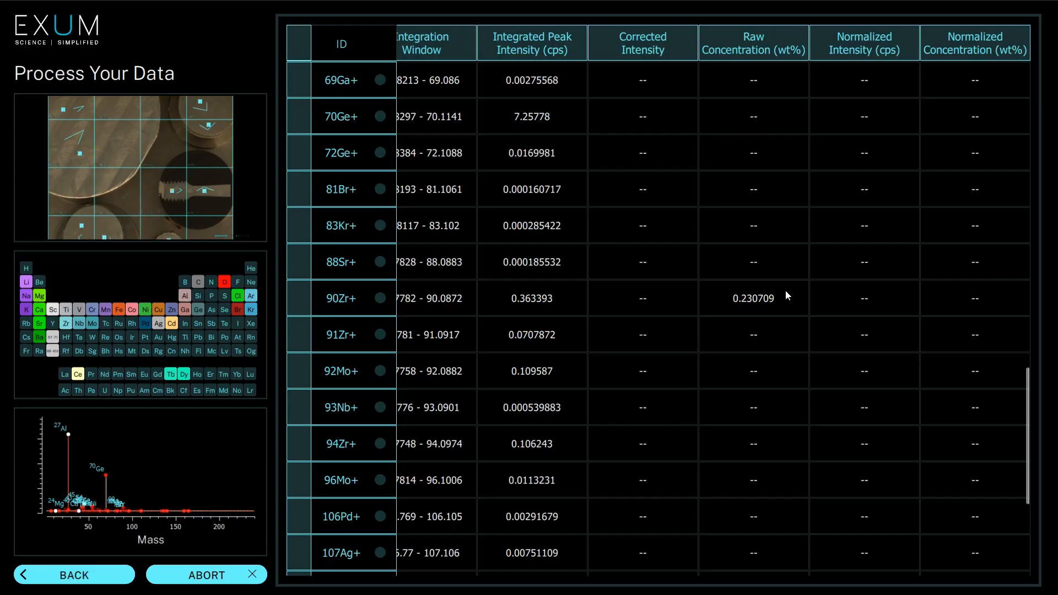
# Scroll the Mass Spectrum view and use Export .csv to bring up the export type chooser
pyautogui.scroll(-3)
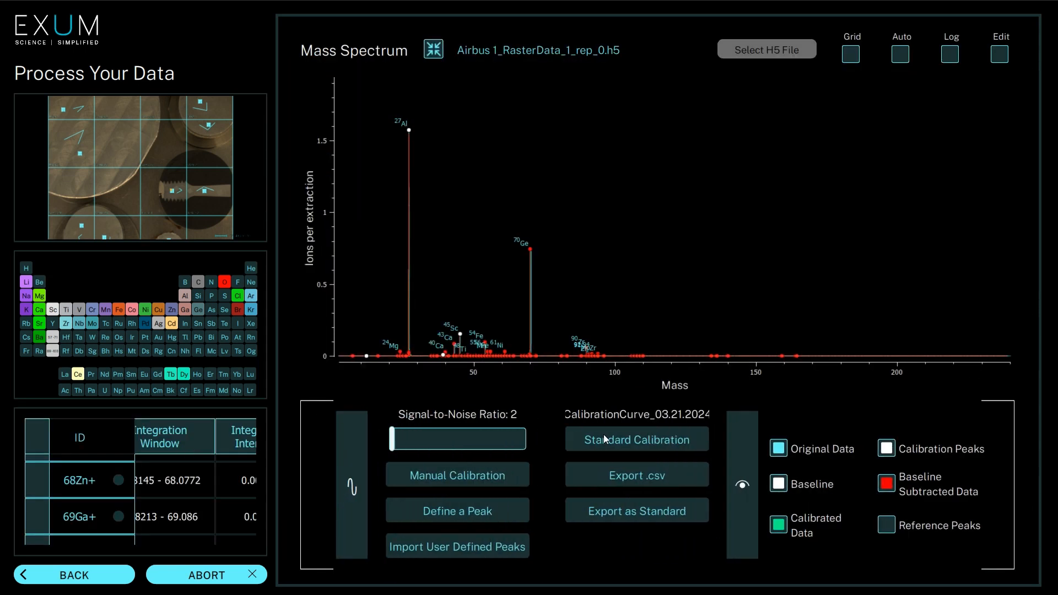
pyautogui.click(635, 475)
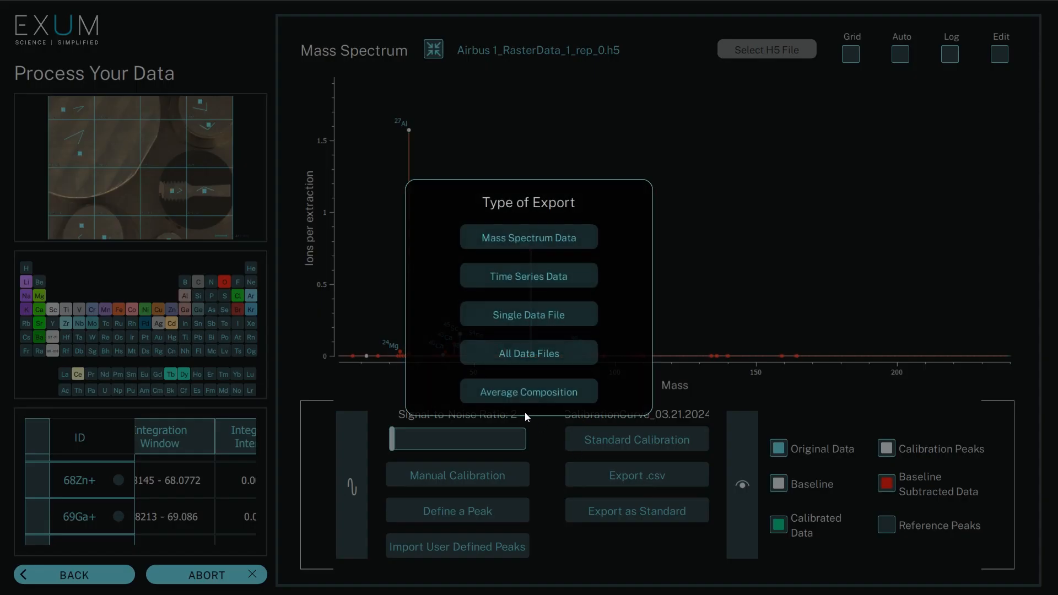